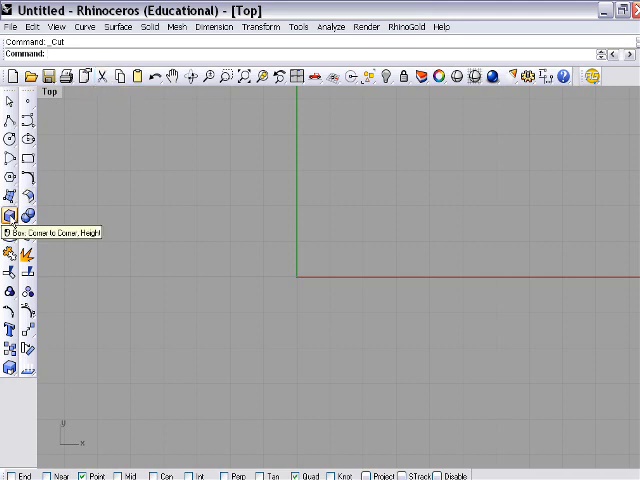
Start a Tube solid centred on the origin, showing two concentric circle profiles
left_click(9, 213)
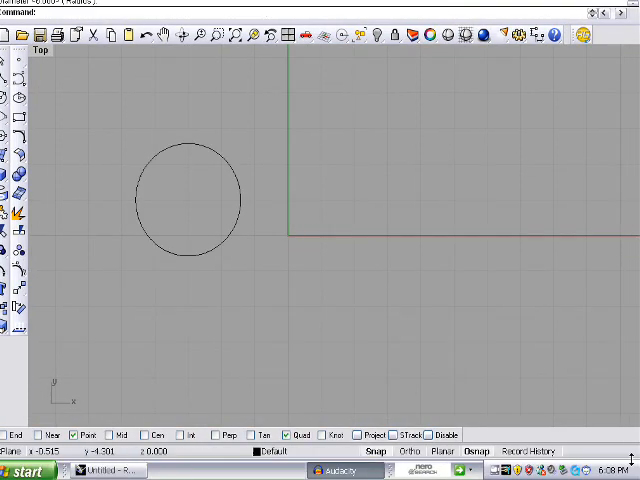
left_click(190, 198)
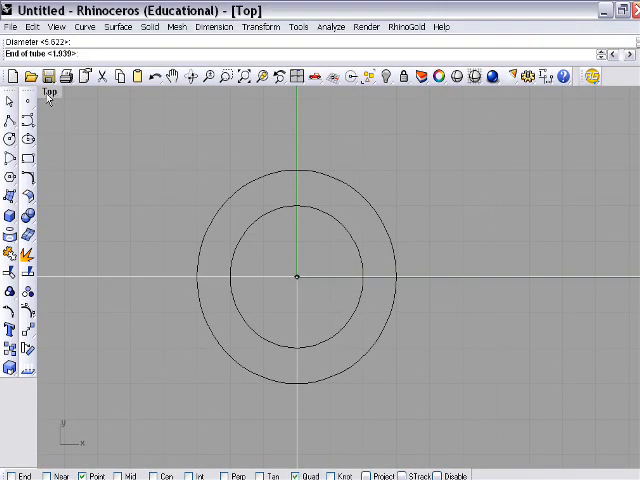
Stack a second tube band above the first and shade the Perspective view
left_click(53, 93)
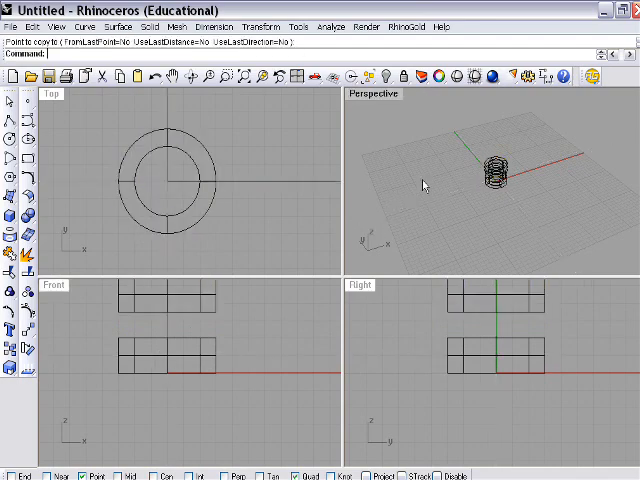
right_click(374, 93)
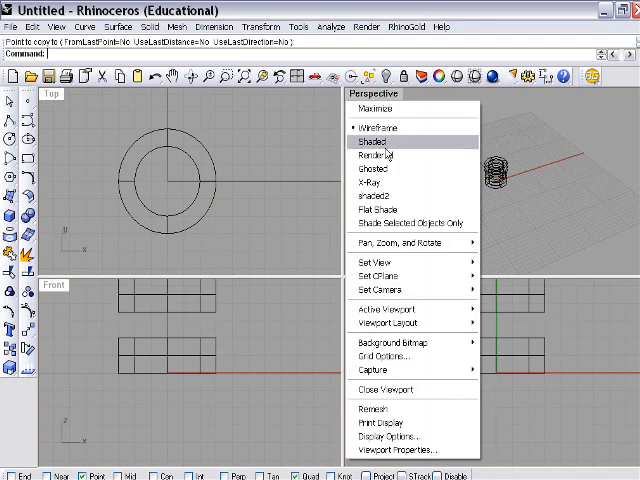
left_click(372, 142)
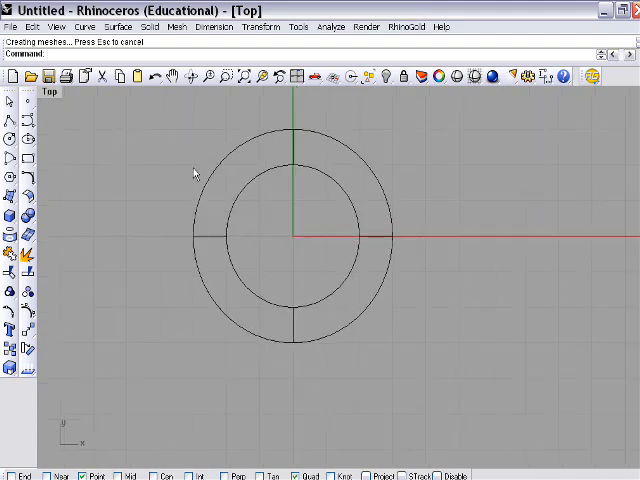
mouse_move(100, 157)
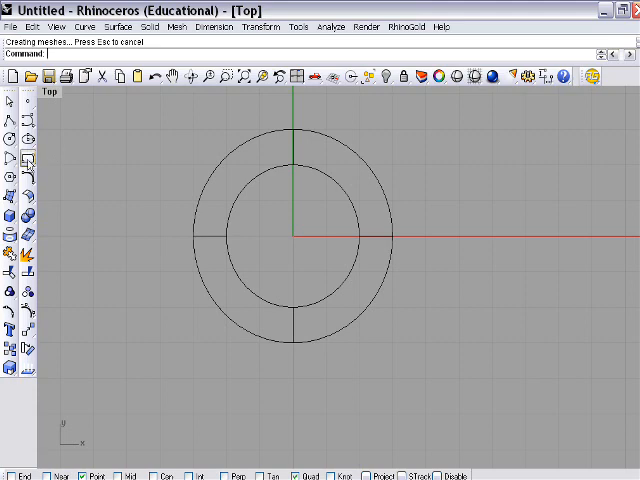
Start a centre-corner rectangle around the tube bands with grid snapping enabled
left_click(9, 164)
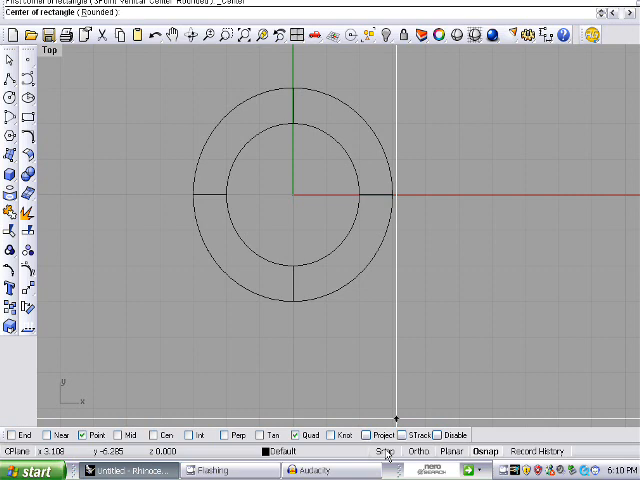
left_click(295, 192)
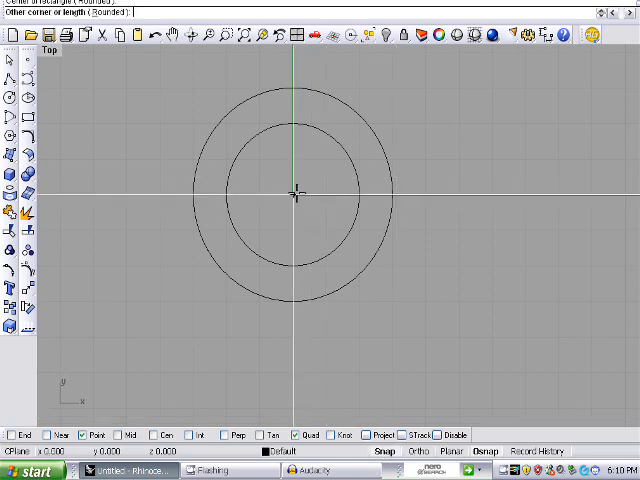
mouse_move(365, 420)
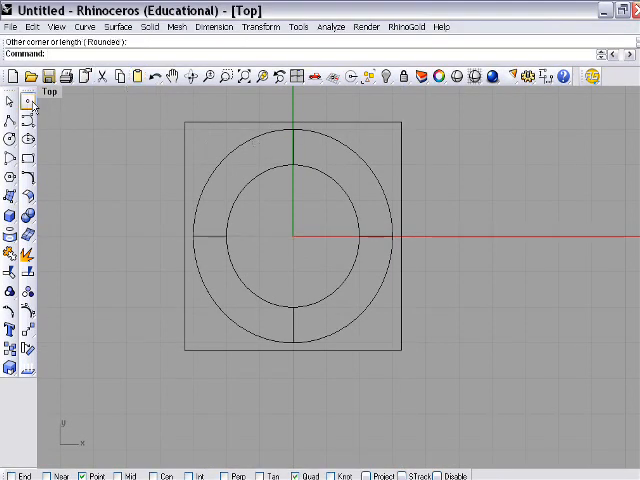
Place a point inside the rectangle's upper-left corner and centre a prong circle on it
left_click(6, 108)
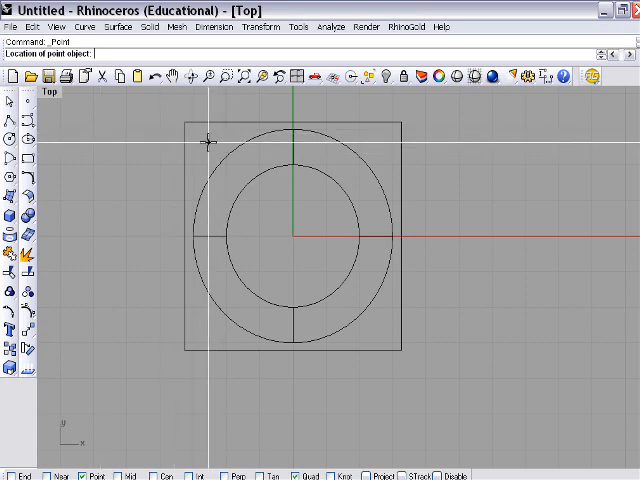
mouse_move(258, 122)
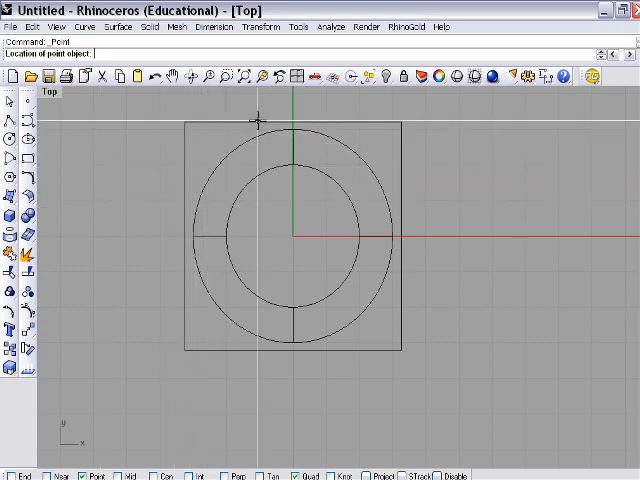
mouse_move(207, 145)
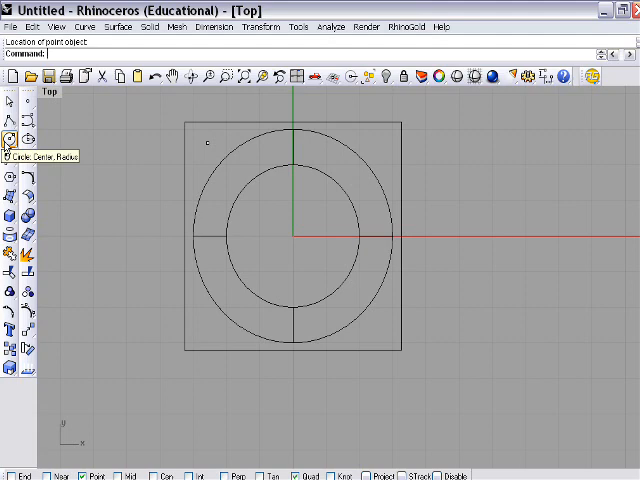
left_click(8, 139)
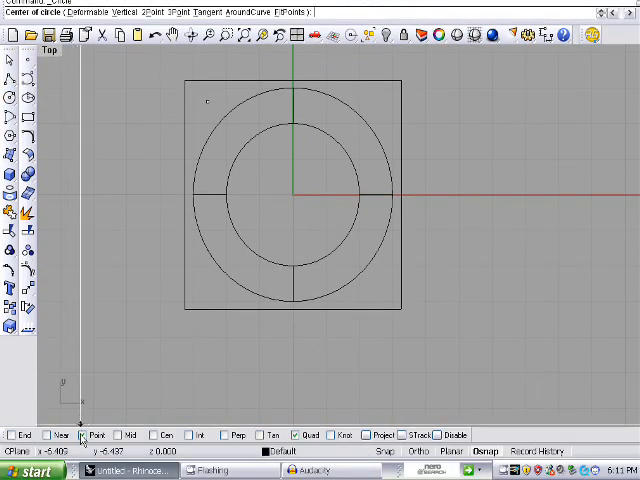
mouse_move(93, 434)
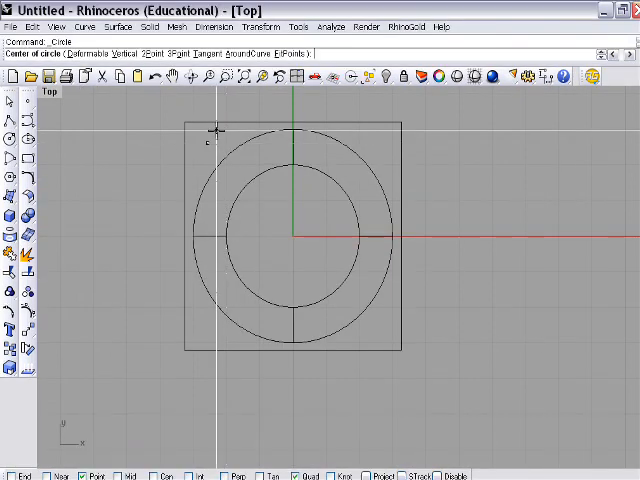
left_click(210, 140)
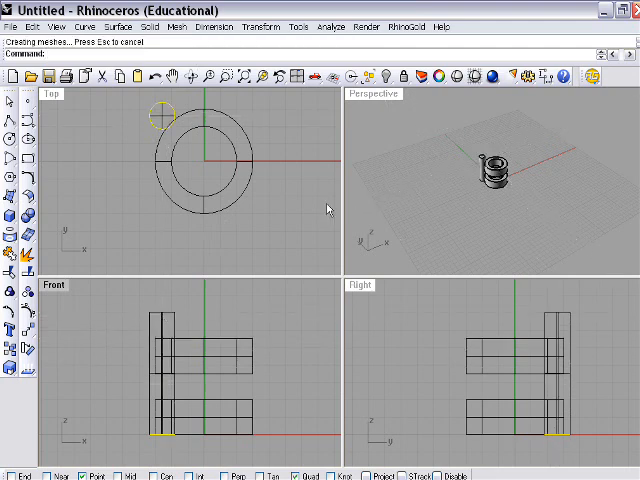
mouse_move(288, 155)
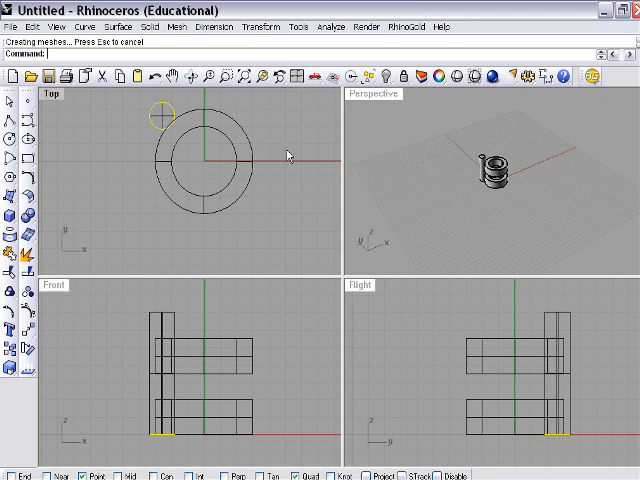
double_click(48, 93)
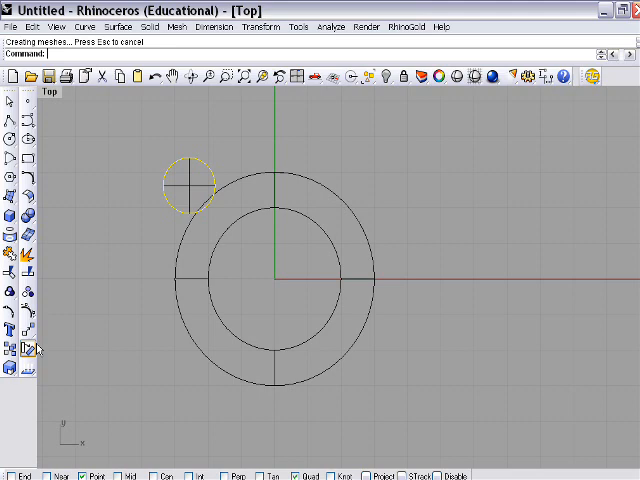
mouse_move(30, 335)
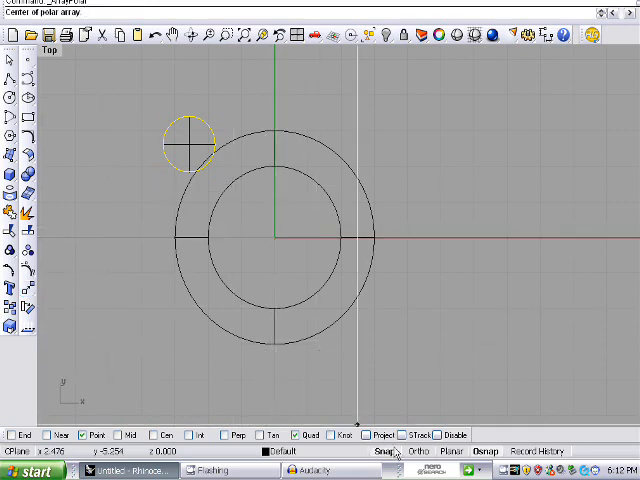
left_click(278, 240)
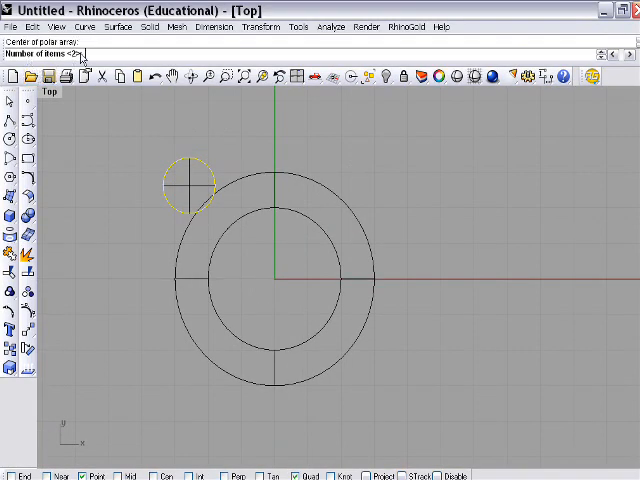
type("4")
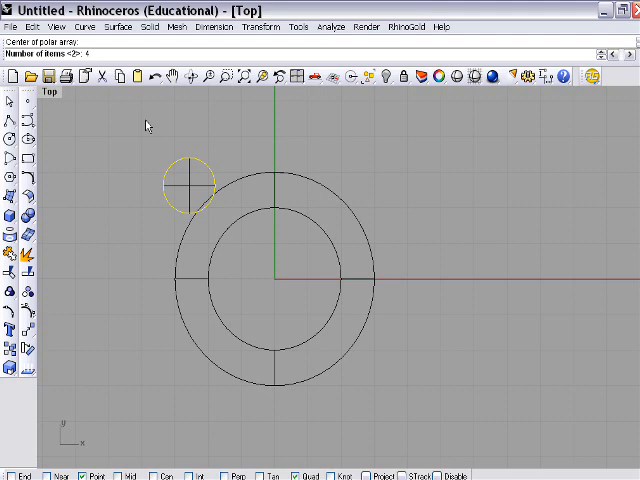
left_click(188, 179)
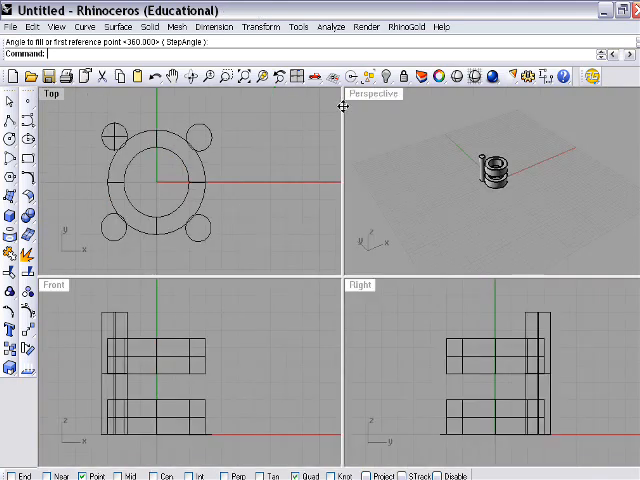
mouse_move(205, 152)
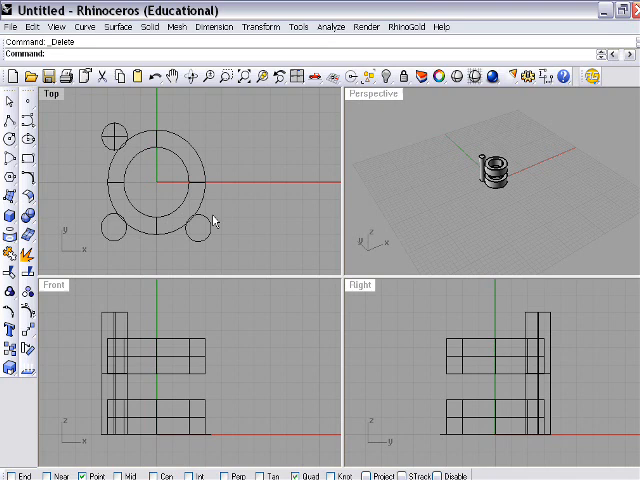
left_click(195, 222)
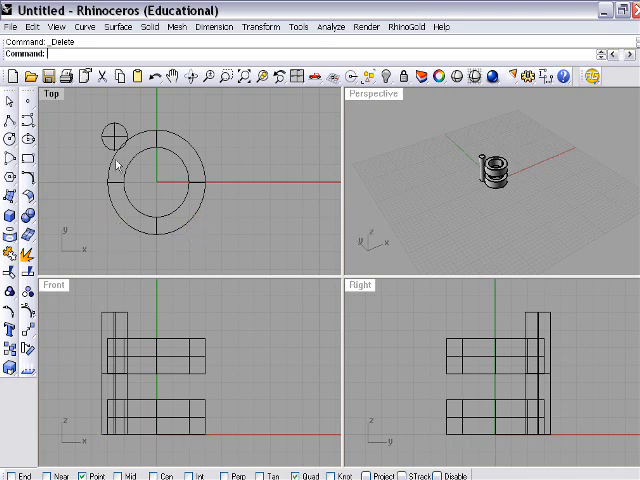
Polar-array the prong cylinder into 4 items around the origin, then orbit the maximized Perspective
left_click(115, 165)
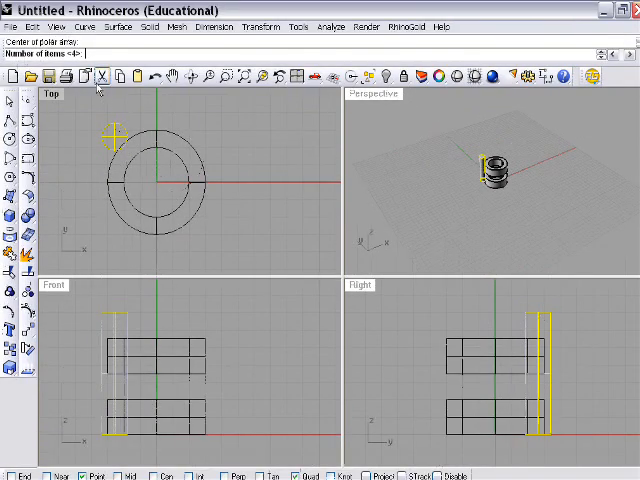
left_click(155, 170)
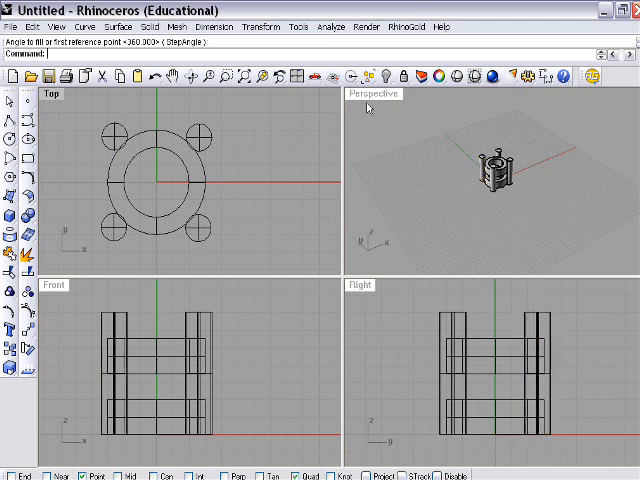
double_click(374, 94)
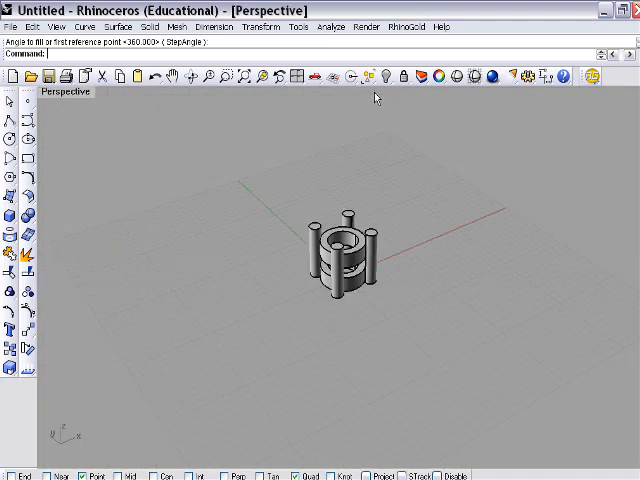
left_click_drag(340, 260, 175, 250)
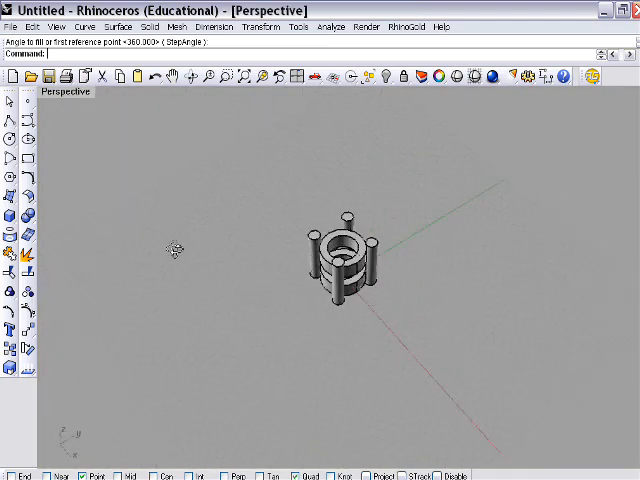